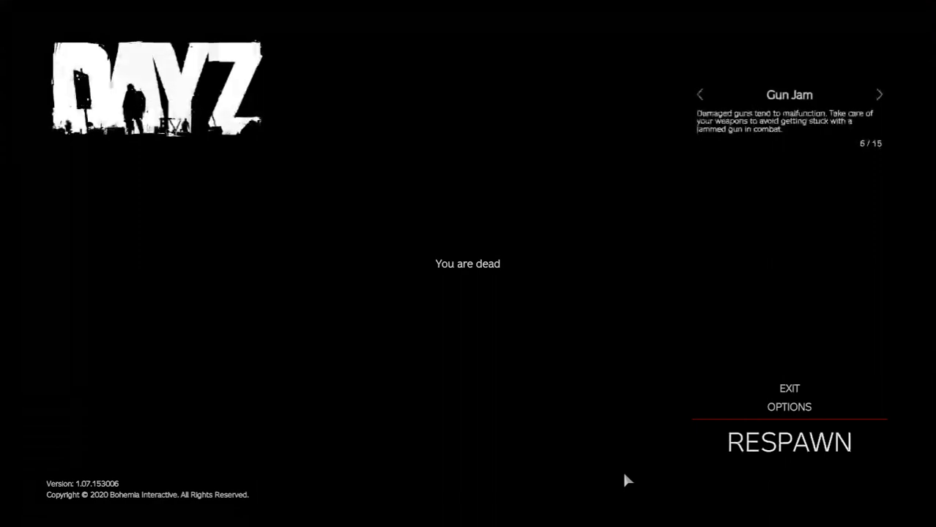
mouse_move(696, 413)
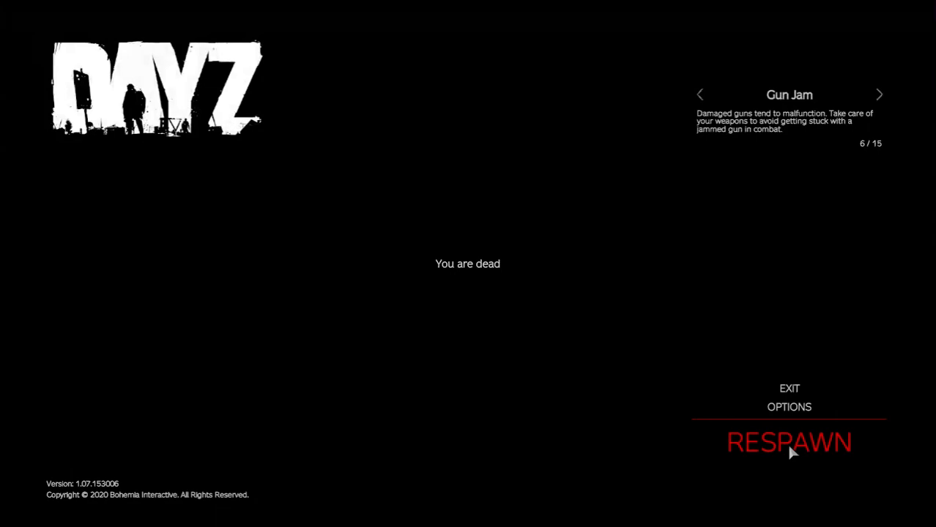
Step: Respawn the dead character from the death screen
click(789, 443)
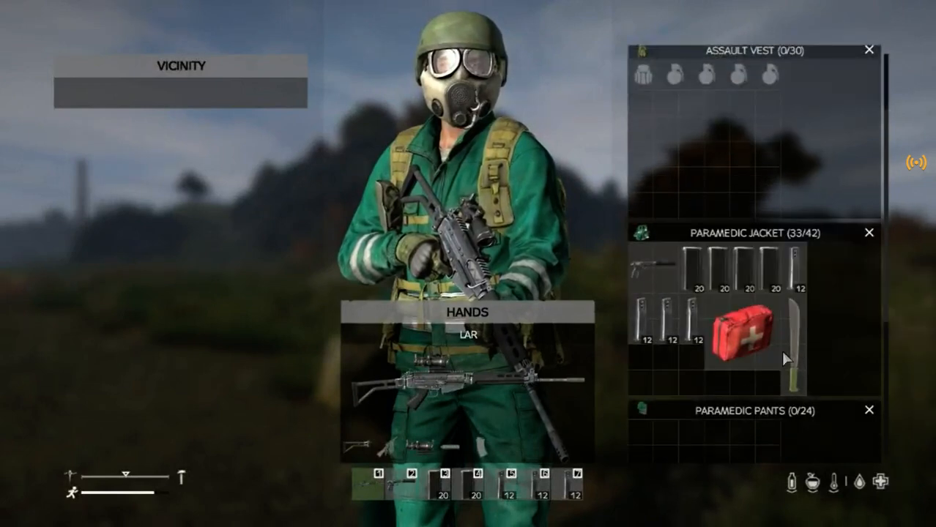
mouse_move(797, 350)
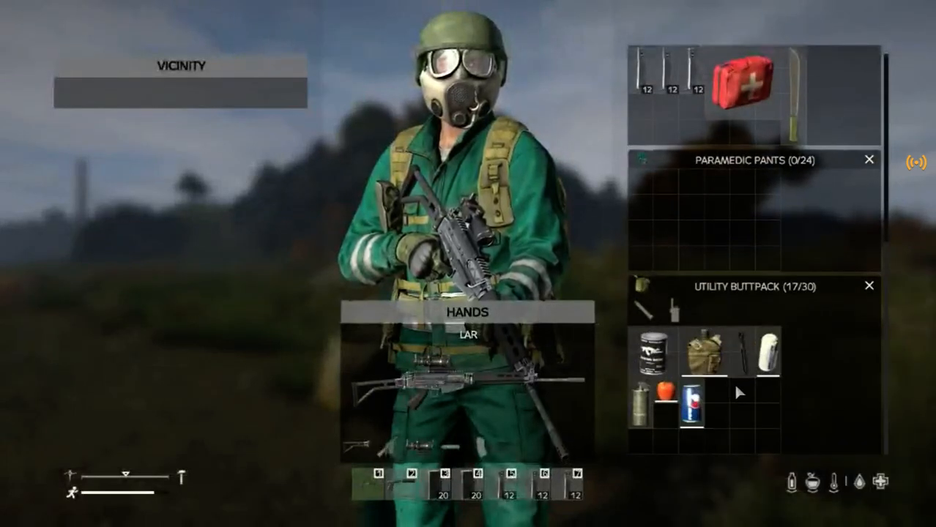
mouse_move(769, 353)
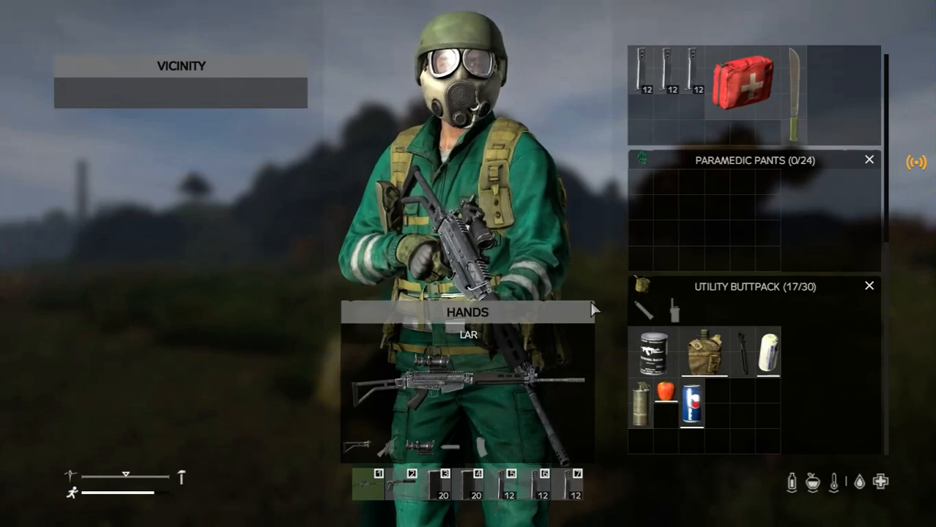
Step: Switch from the game to the GitHub init.c page and scroll through its weather code
key(alt+tab)
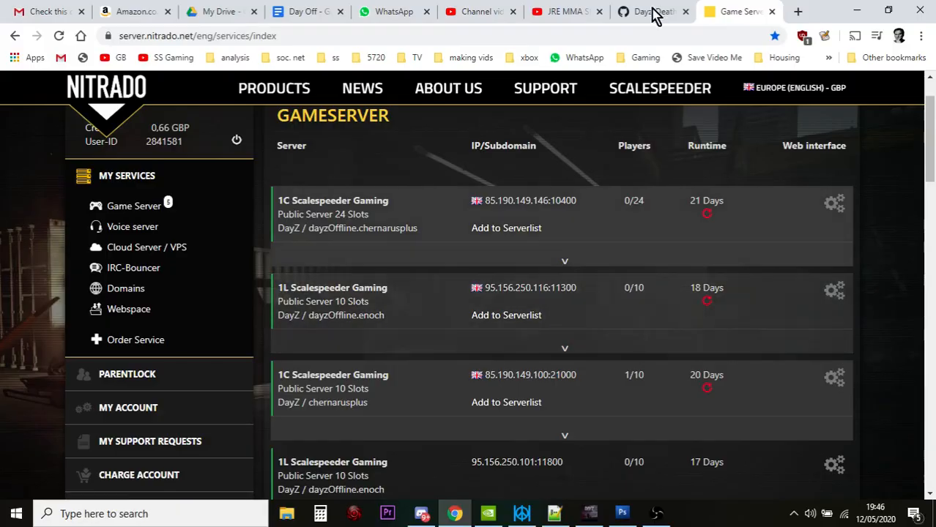
click(647, 11)
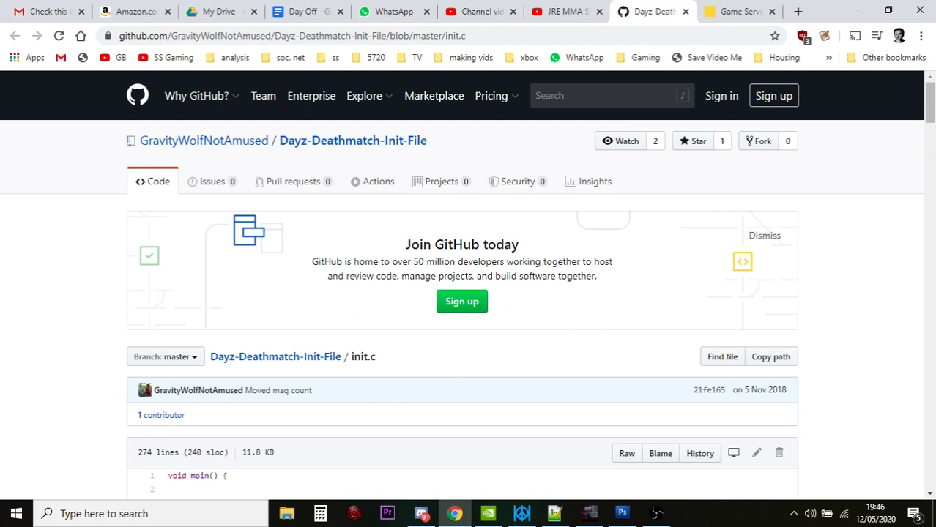
mouse_move(68, 231)
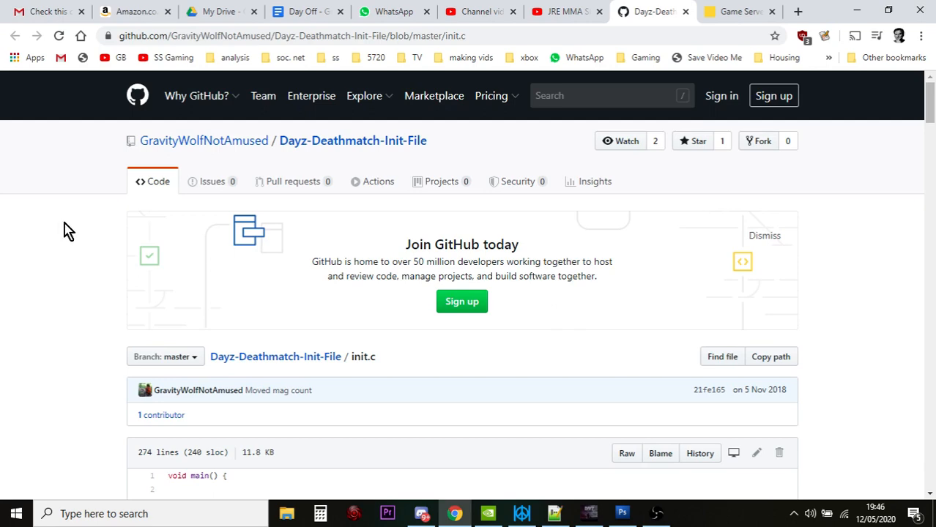
scroll(down, 3)
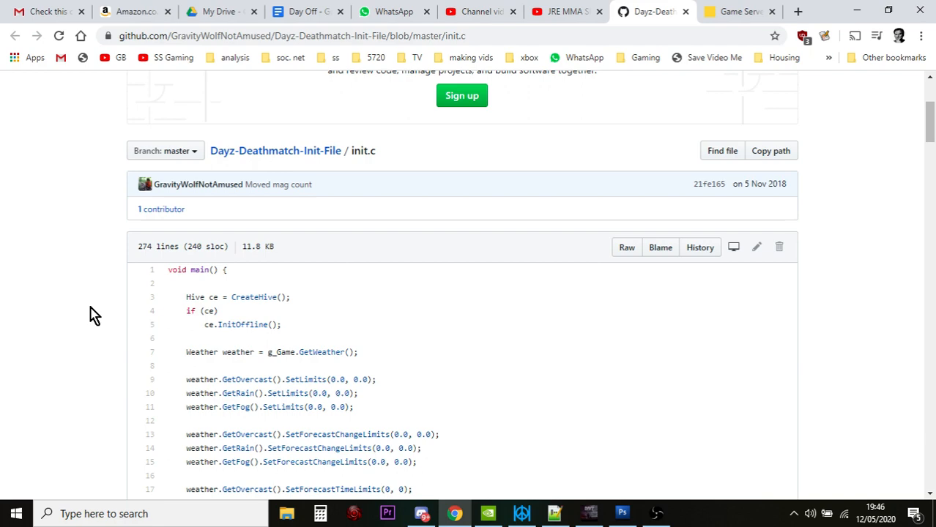
scroll(down, 3)
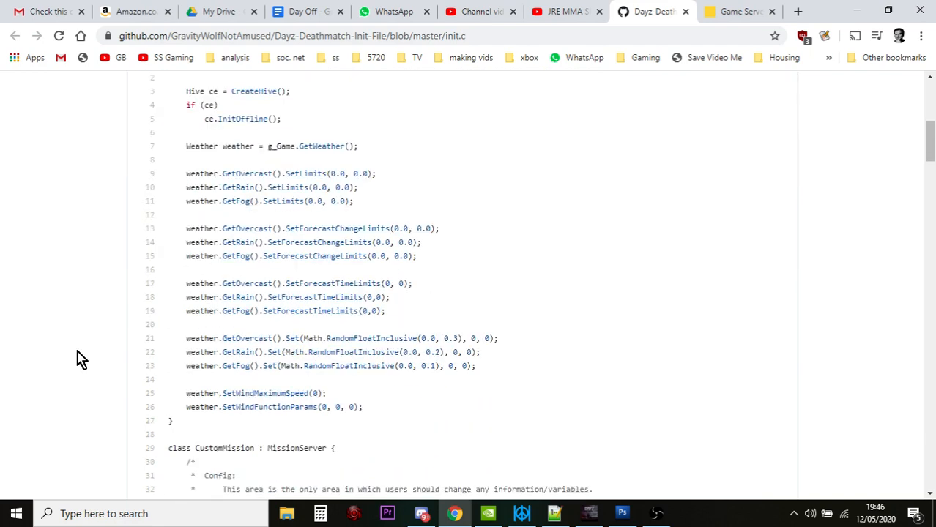
scroll(down, 3)
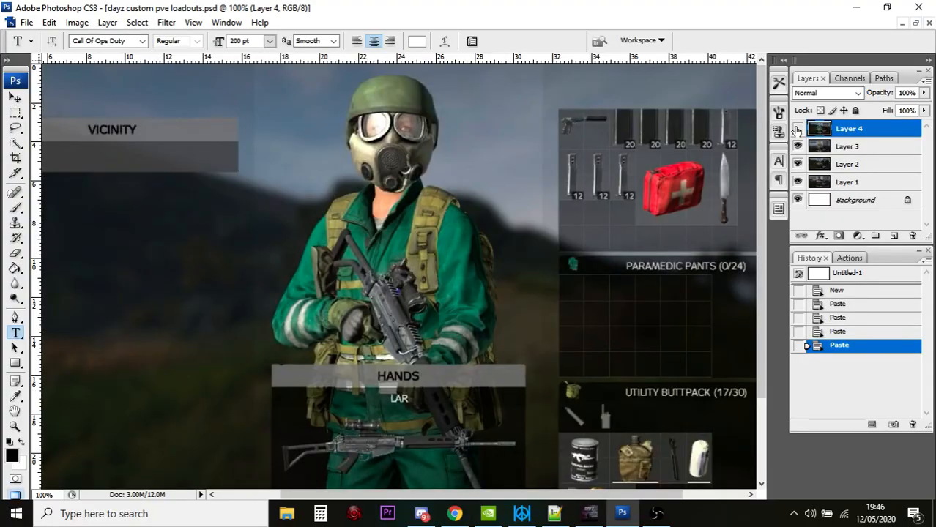
Step: Toggle Layer 4's visibility in the dayz custom pve loadouts document
click(798, 128)
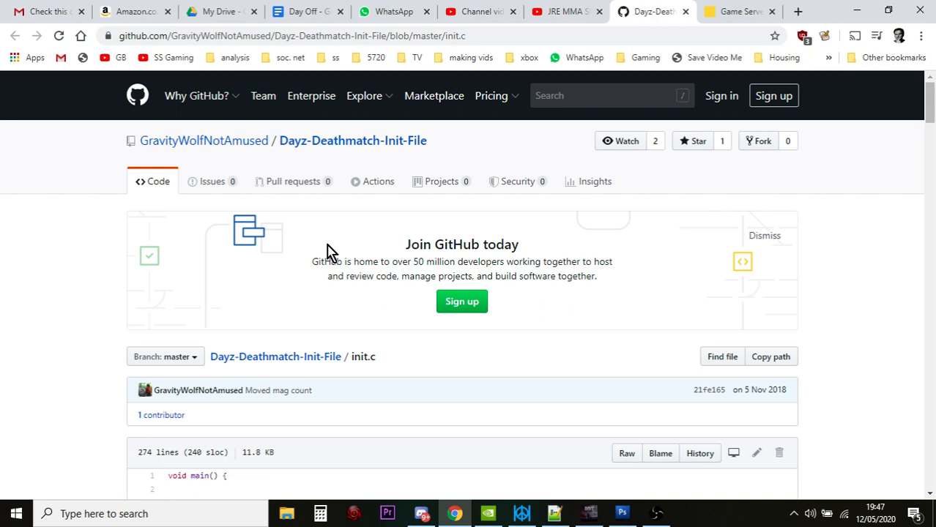
mouse_move(358, 326)
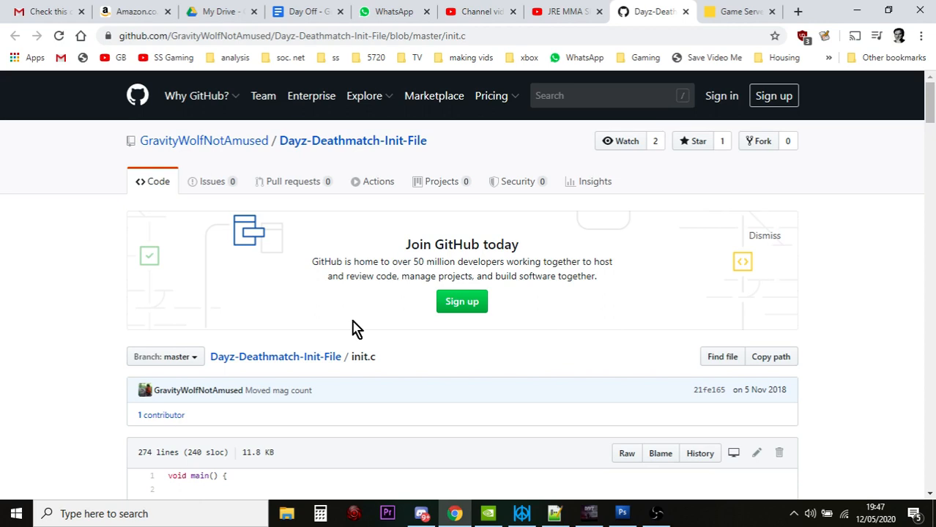
Step: Switch to the Nitrado Game Server tab and scroll the Scalespeeder Gaming server list
click(736, 11)
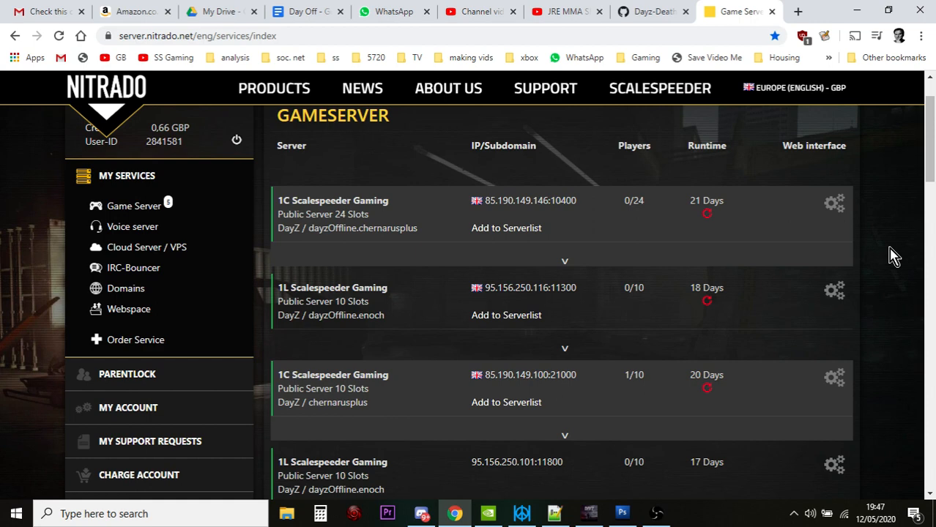
scroll(down, 3)
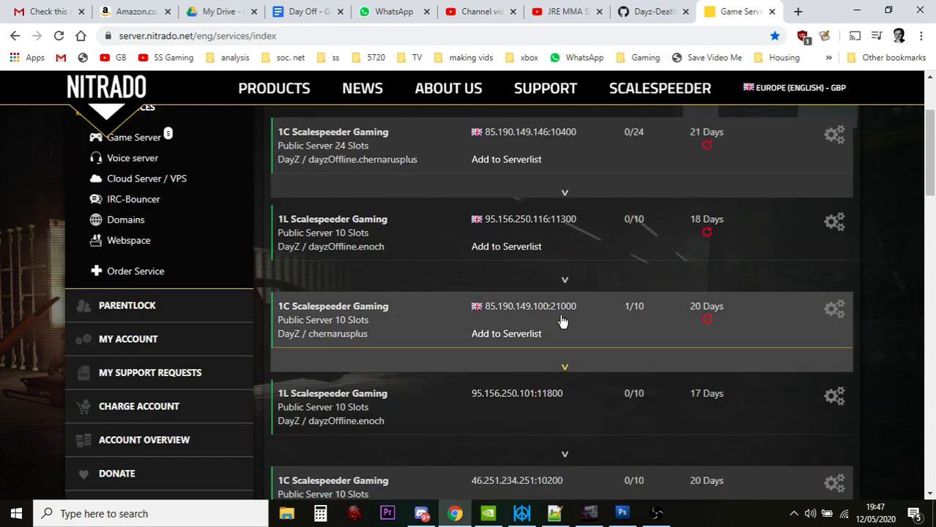
mouse_move(834, 308)
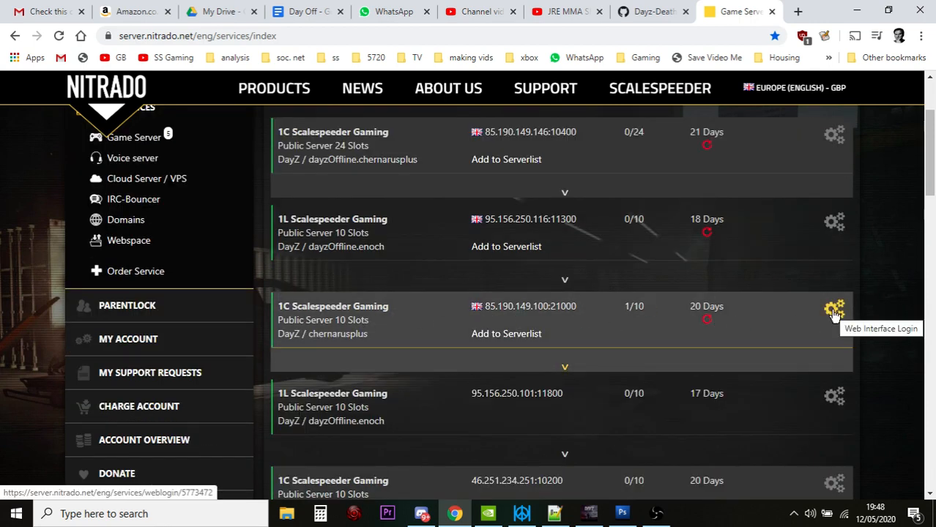
mouse_move(840, 315)
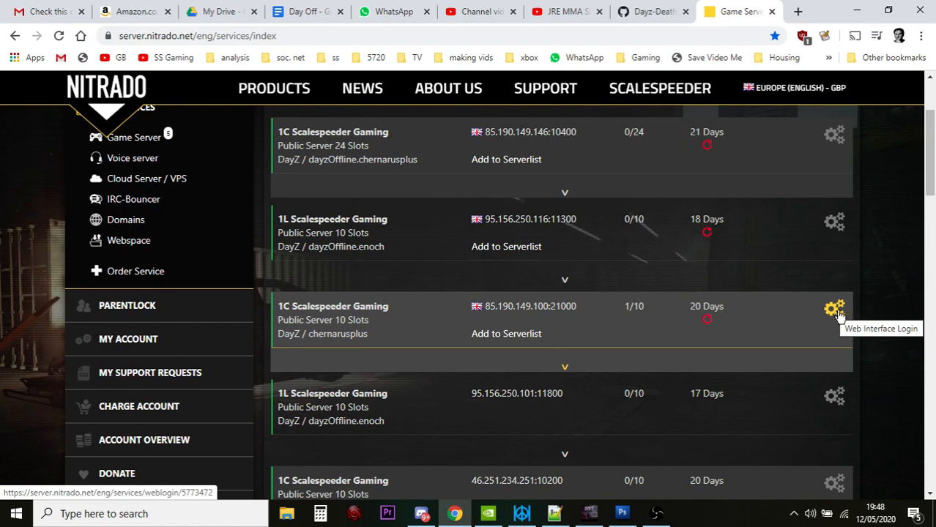
mouse_move(838, 317)
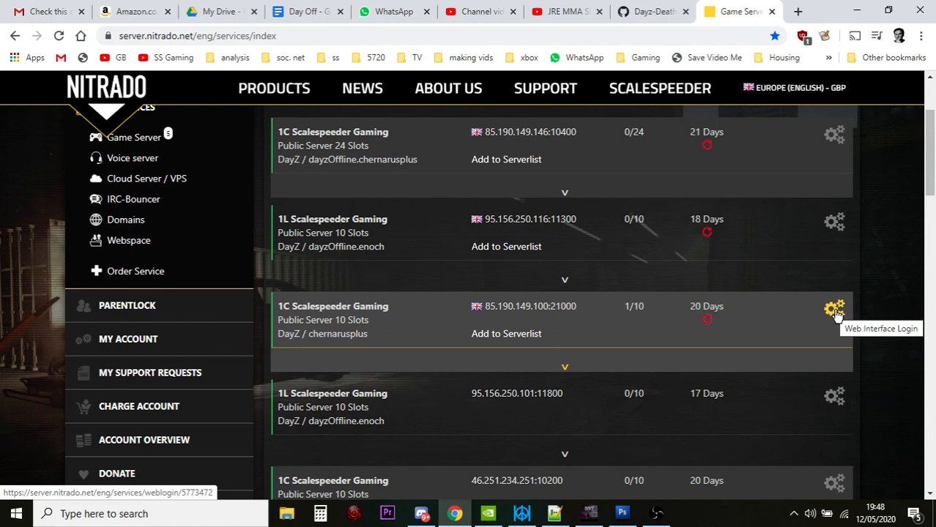
Step: Open the chernarusplus server's web interface dashboard and stop the server
click(834, 307)
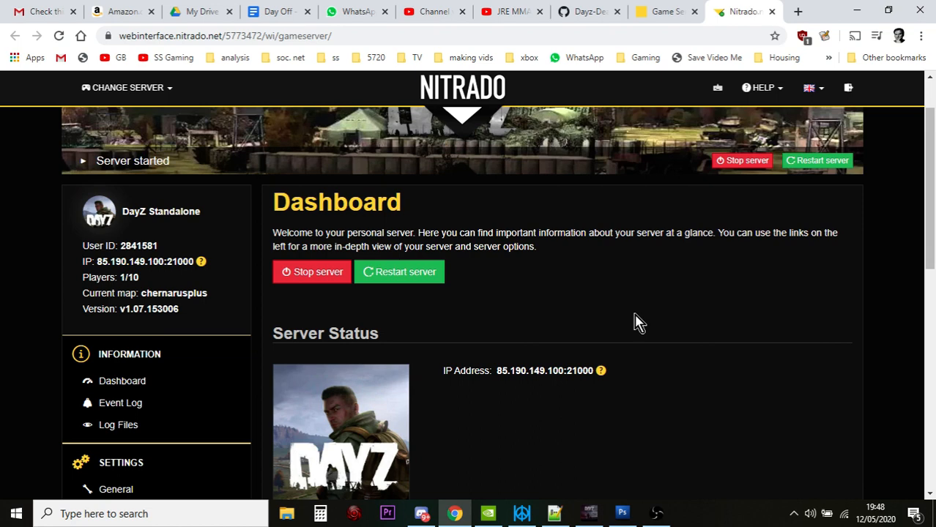
scroll(down, 3)
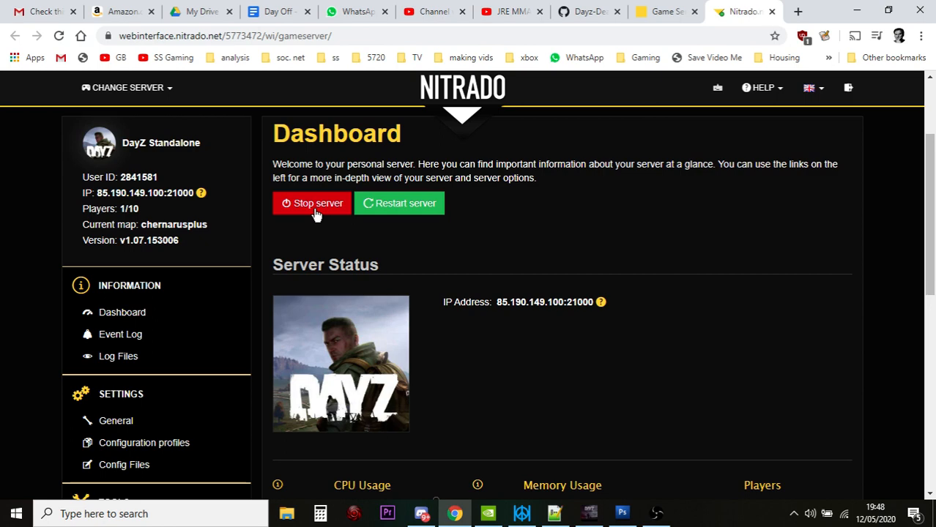
click(311, 203)
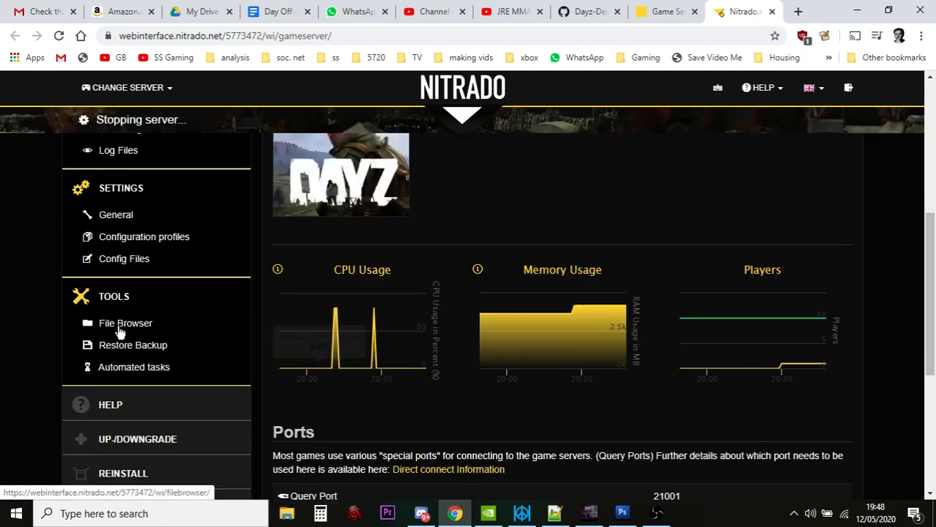
Step: Search the server's File Browser for 'init.c' and review the two results
click(125, 323)
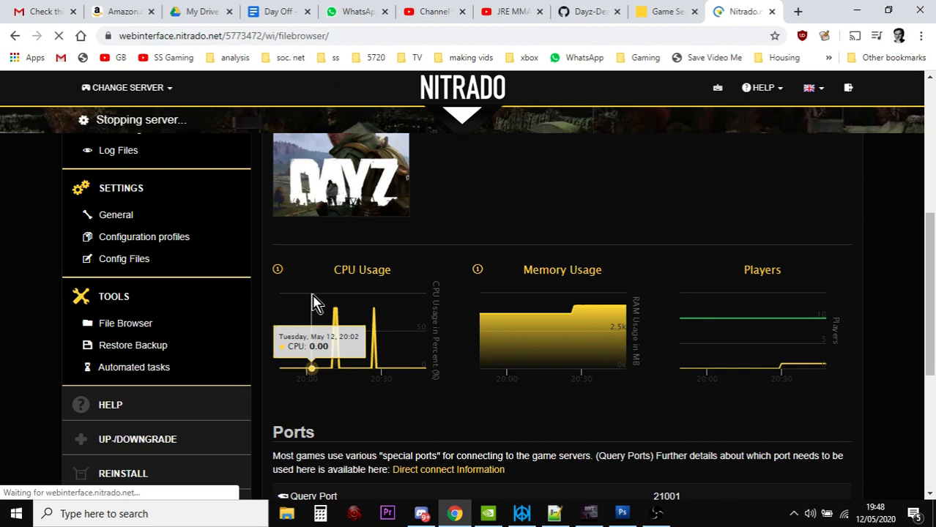
click(125, 323)
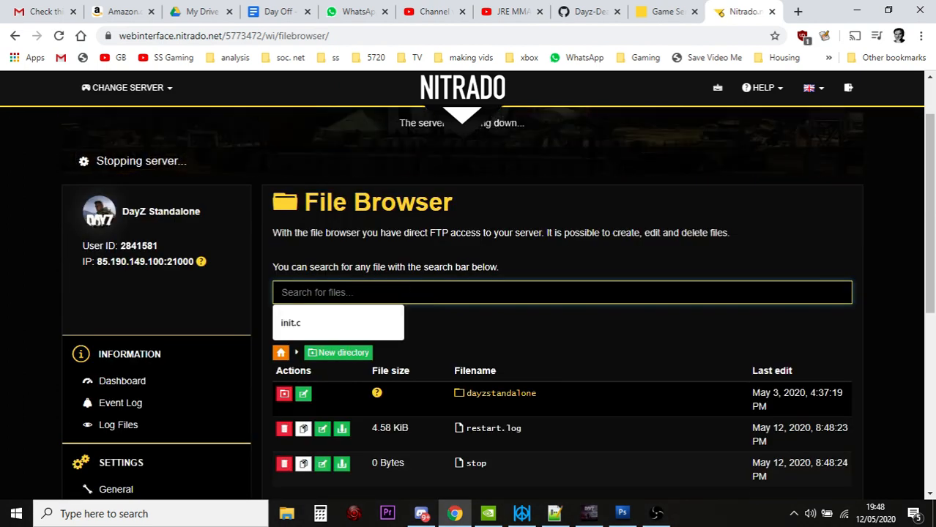
text(init.c)
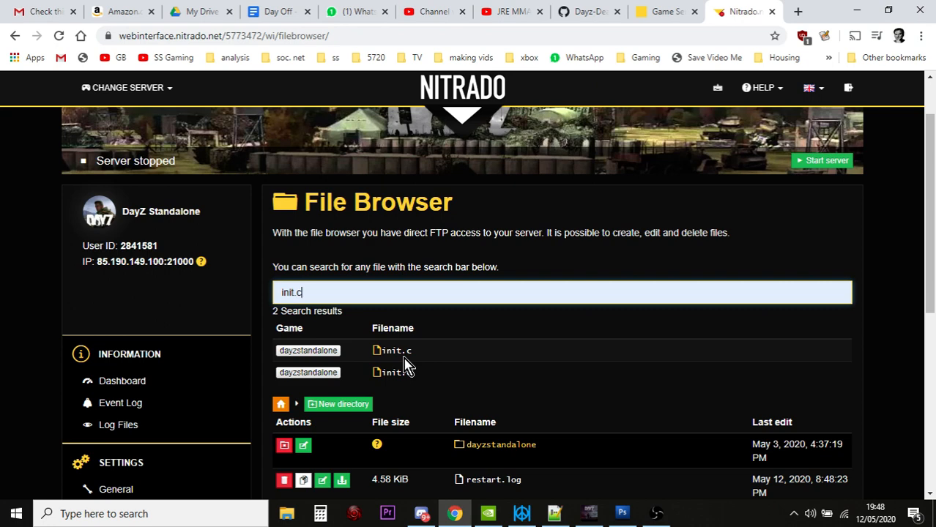
scroll(down, 3)
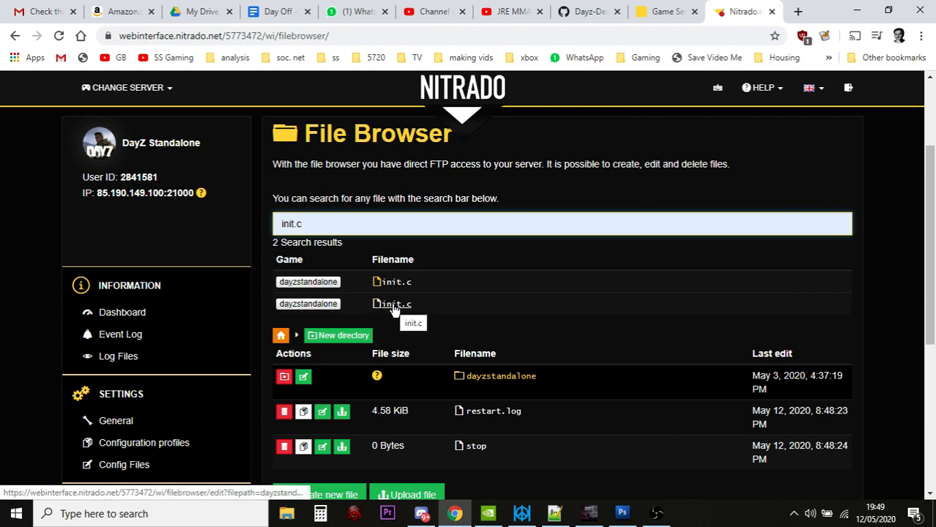
Step: Open the second init.c result, then select the dayzOffline.chernarusplus breadcrumb
click(397, 304)
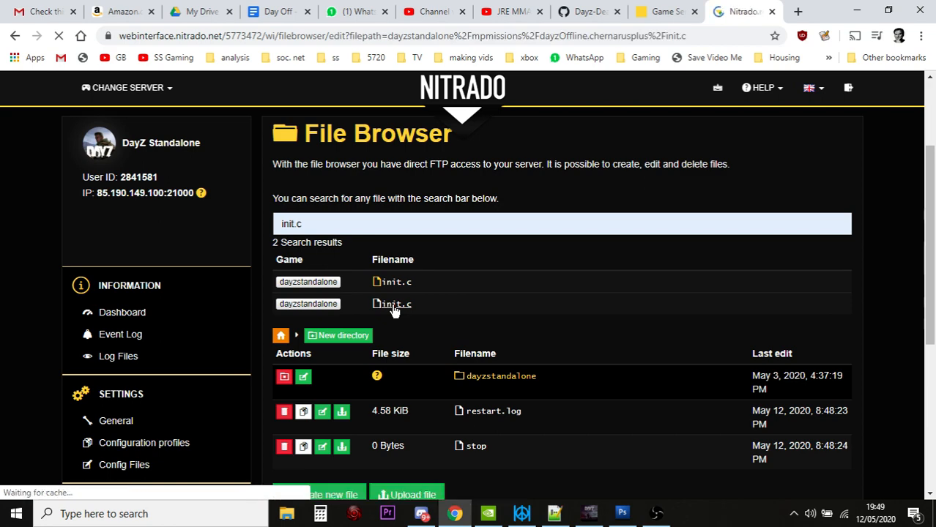
click(395, 304)
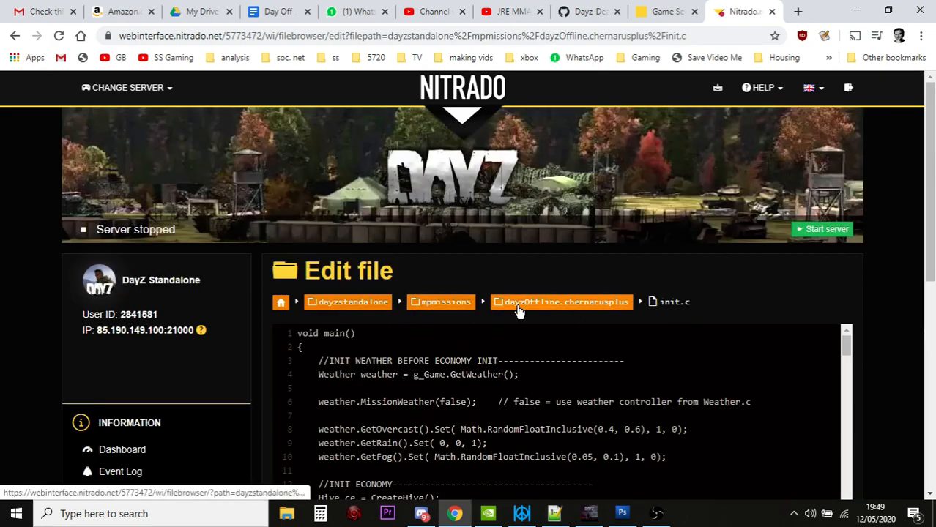
mouse_move(560, 314)
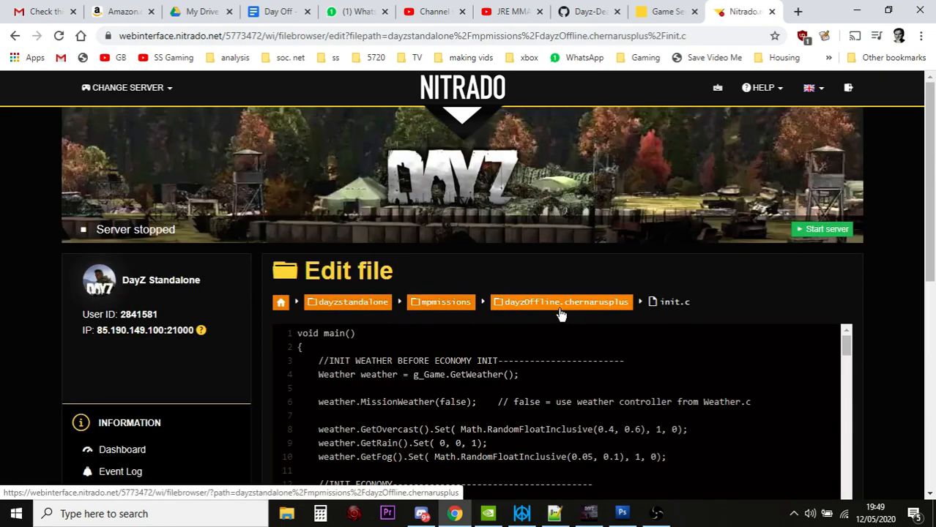
mouse_move(538, 311)
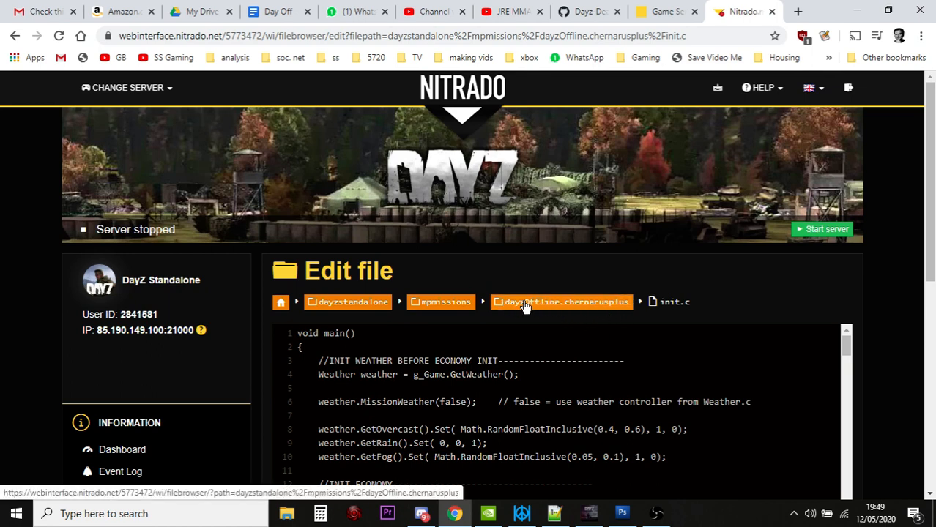
click(560, 301)
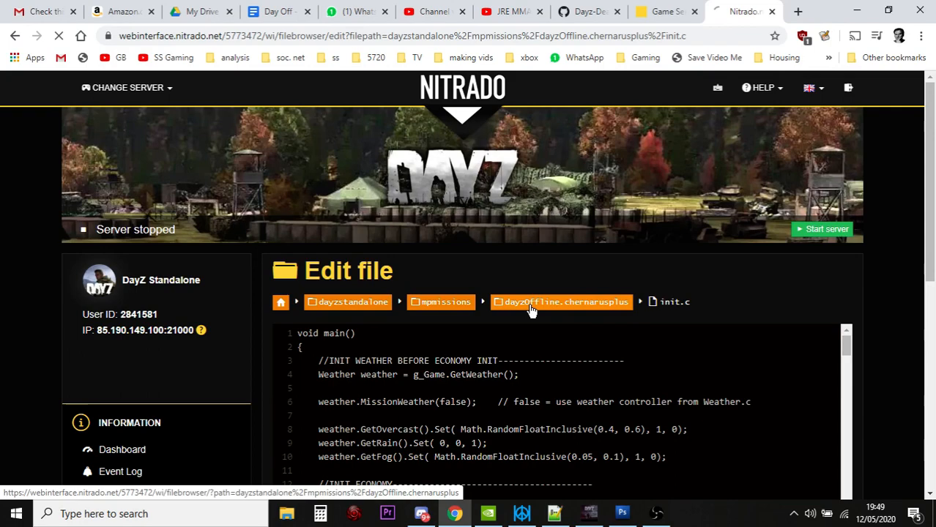
Step: Enter the dayzOffline.chernarusplus folder and scroll down to its init.c file
click(561, 302)
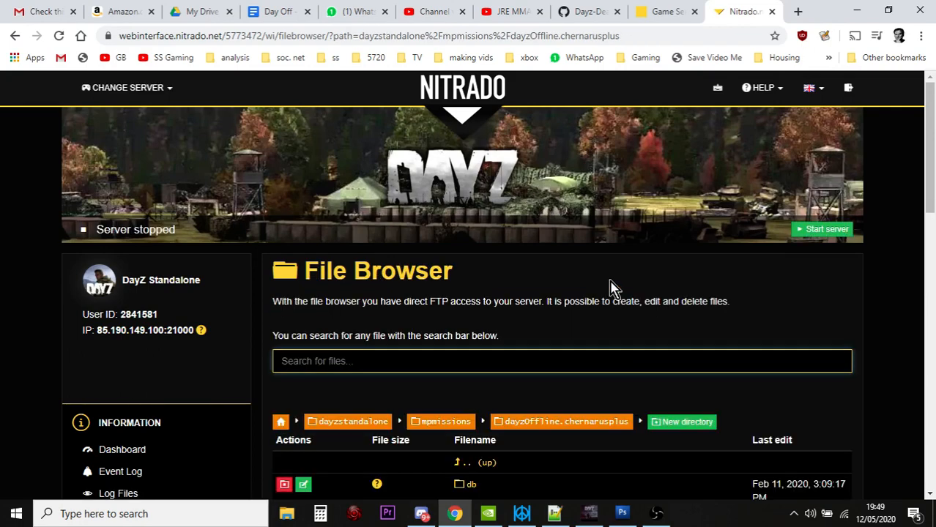
scroll(down, 3)
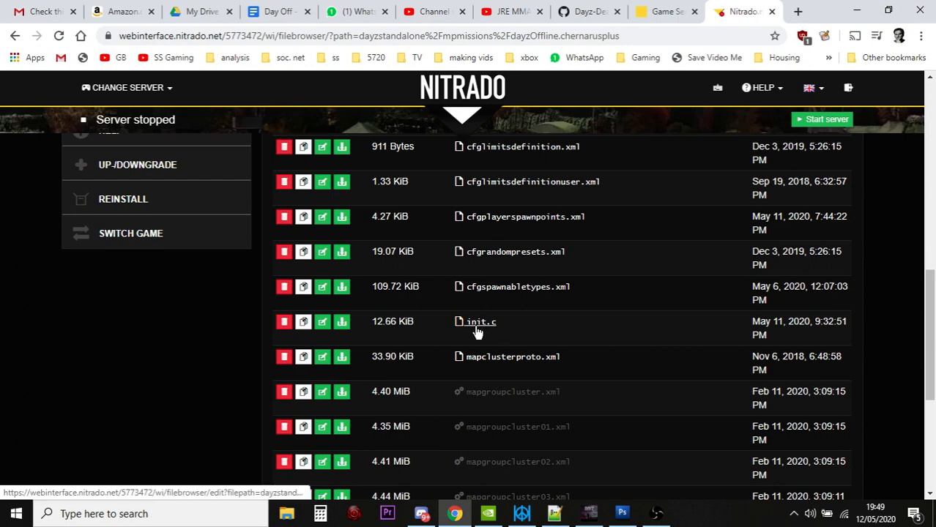
mouse_move(481, 322)
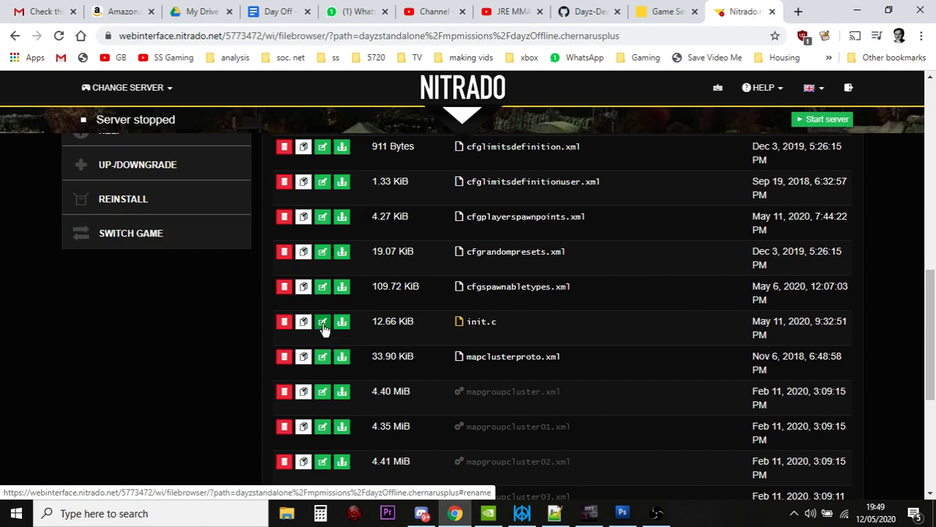
Step: Rename the mission's init.c to 'INIT.C BACKUP MAY 20'
click(322, 322)
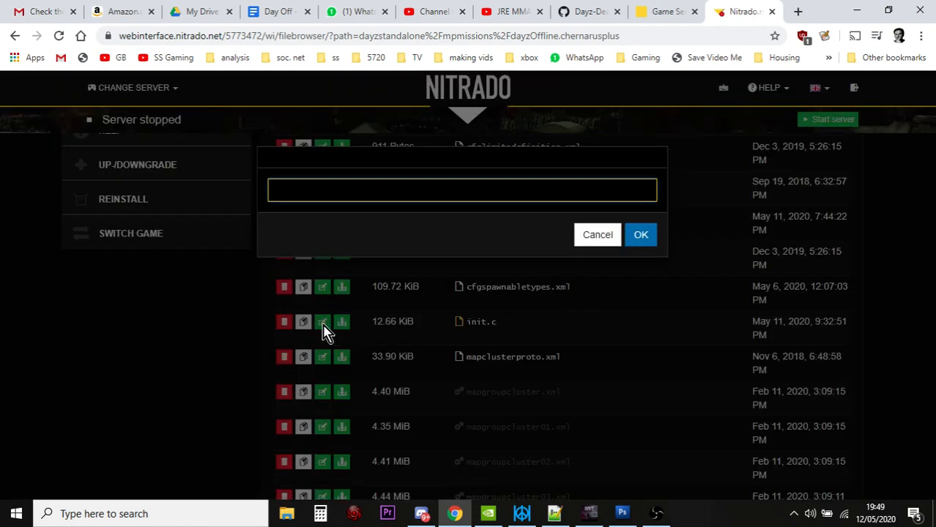
text(INIT.C)
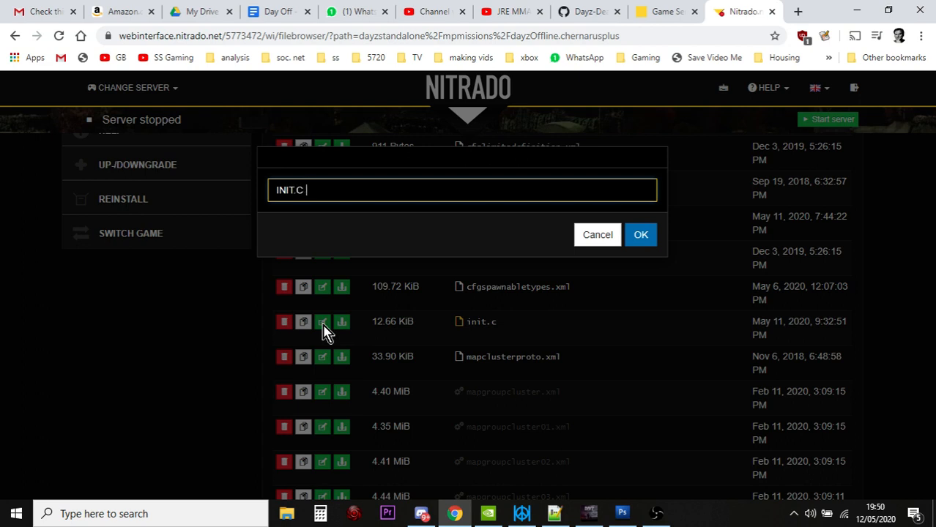
text(BACKUP MAY 20)
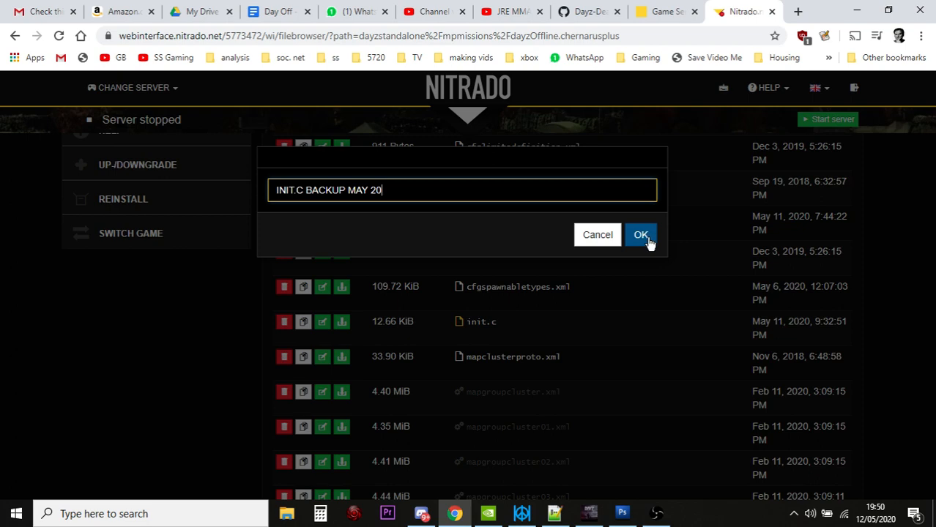
click(640, 234)
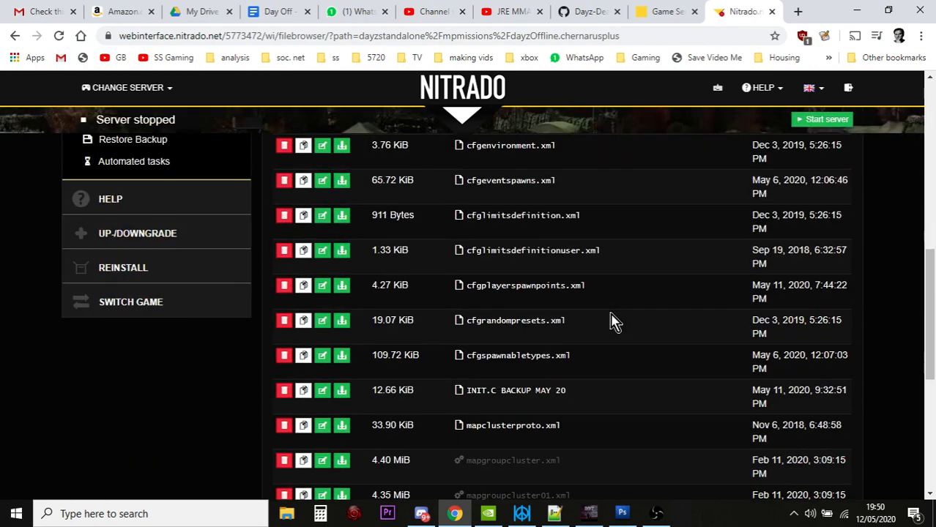
scroll(down, 3)
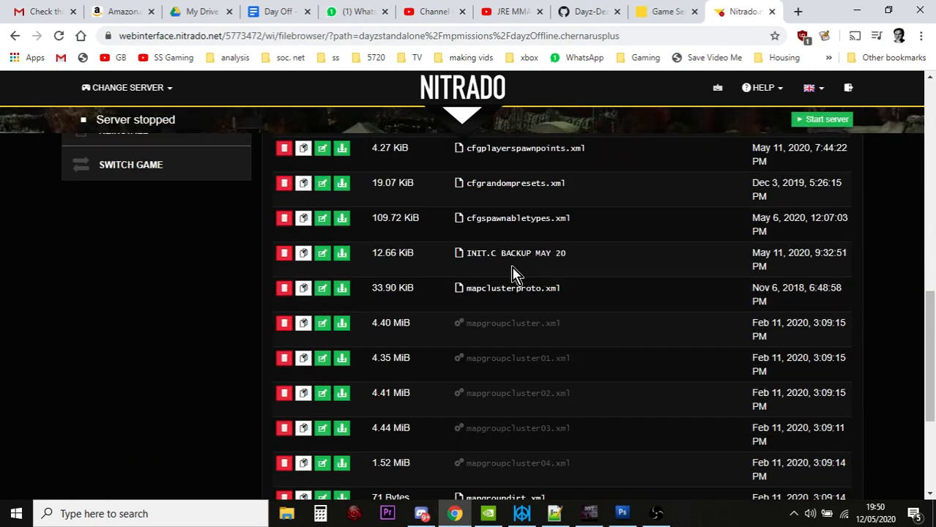
mouse_move(540, 265)
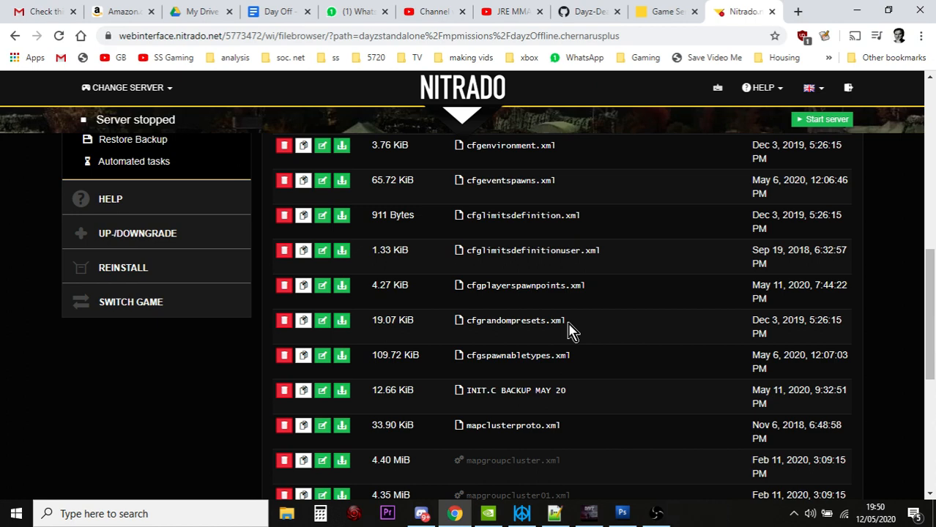
scroll(down, 3)
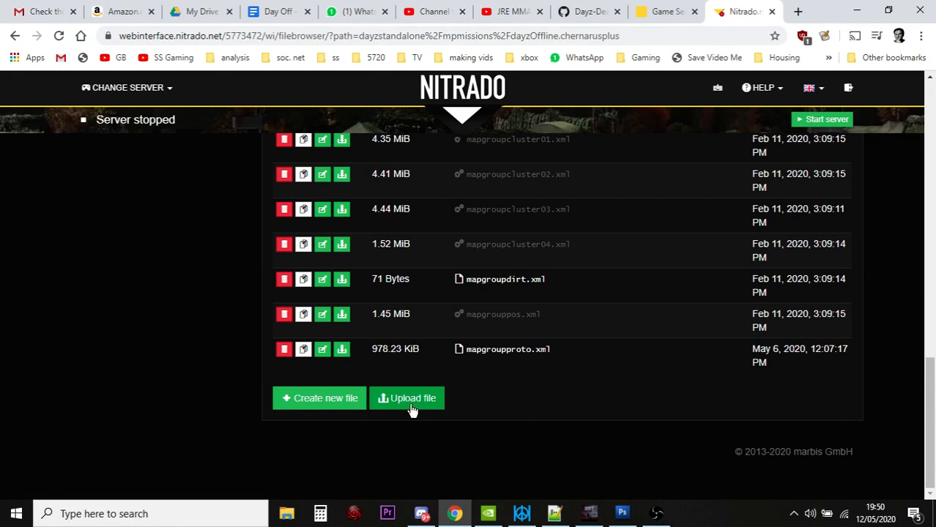
Step: Upload the local init file from the Downloads 'pc dayz files' folder
click(406, 398)
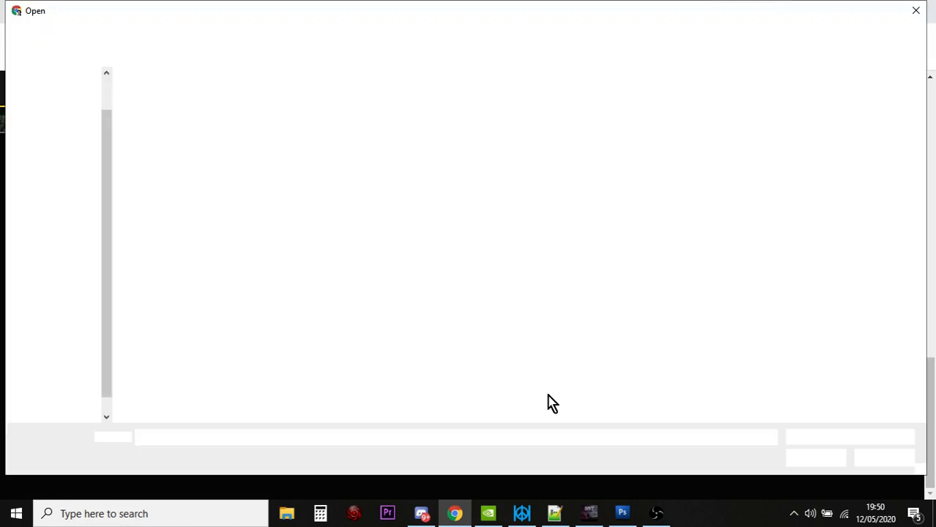
click(147, 109)
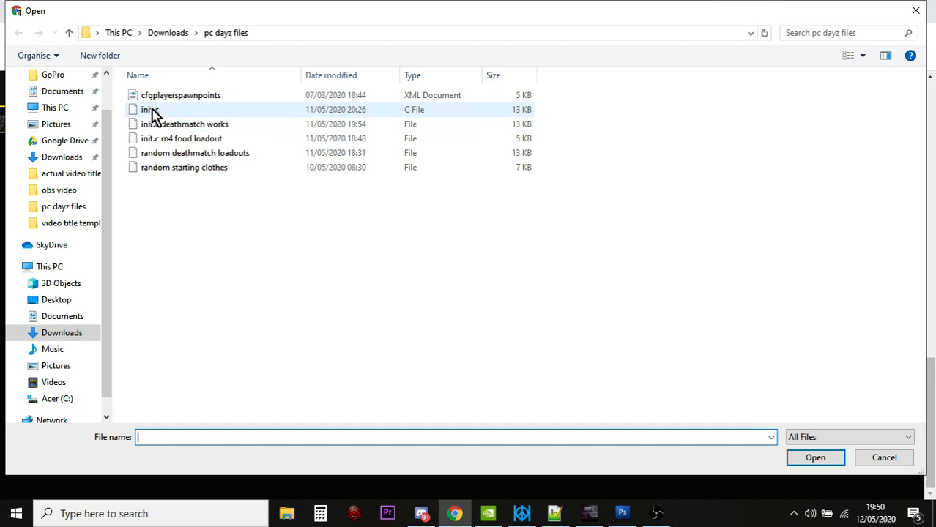
click(148, 109)
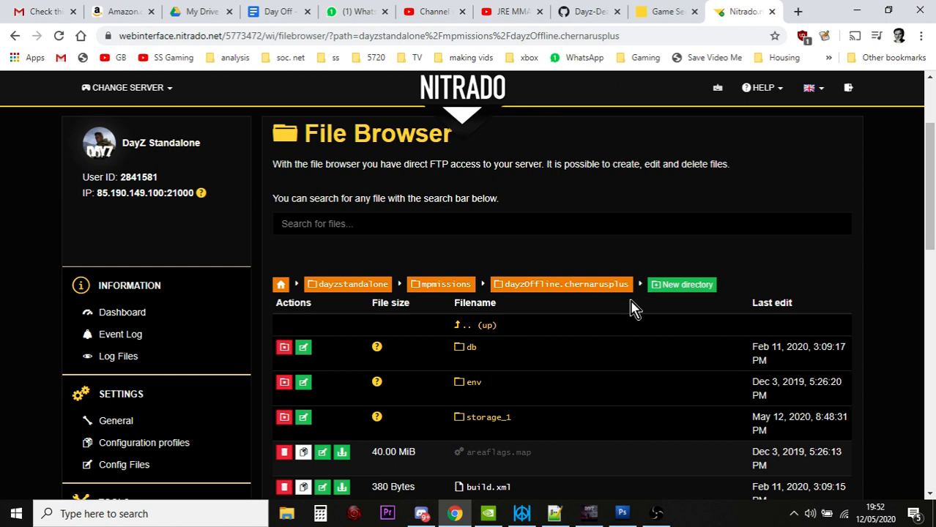
mouse_move(622, 313)
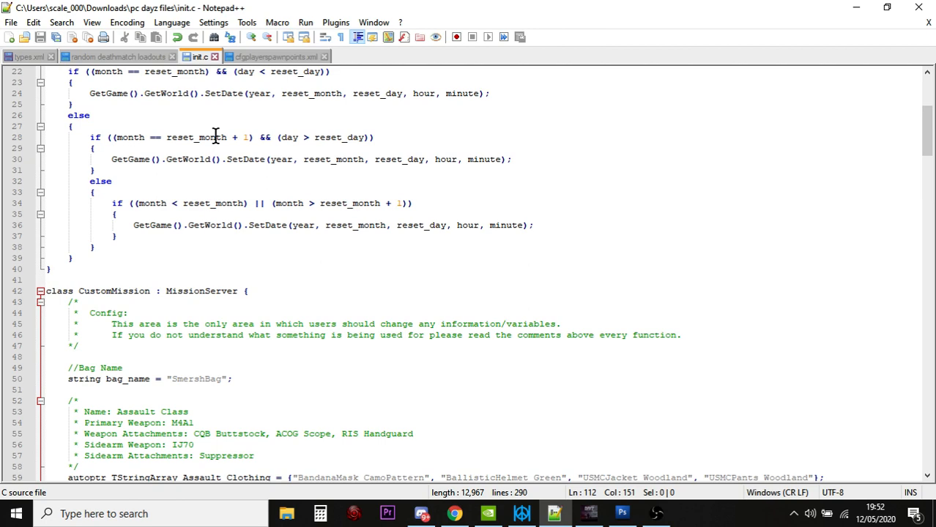
Step: Scroll init.c down to the Assault, Submachine Gun and Sniper class loadout definitions
scroll(down, 3)
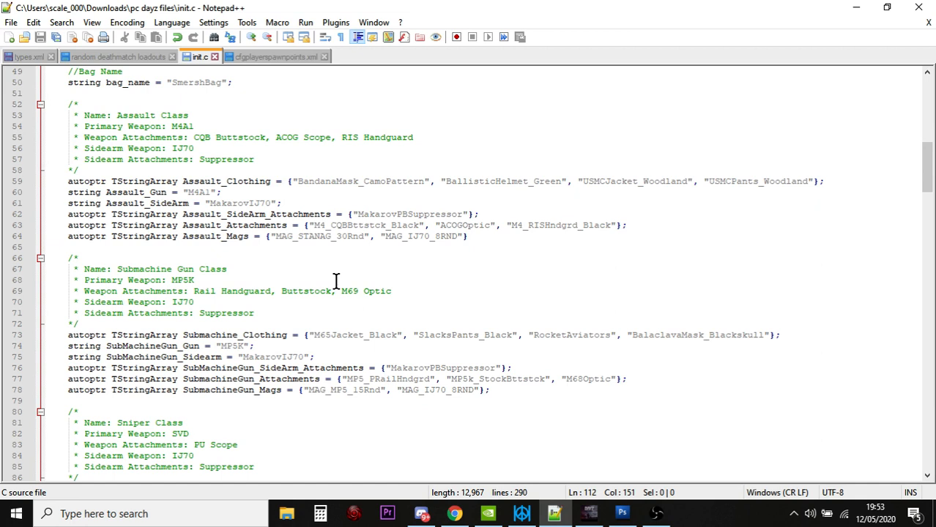
mouse_move(341, 280)
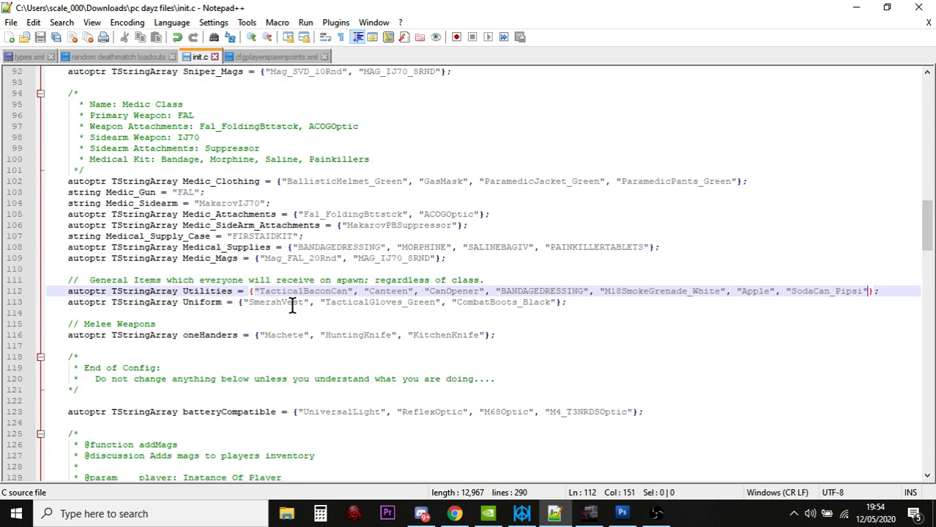
mouse_move(132, 291)
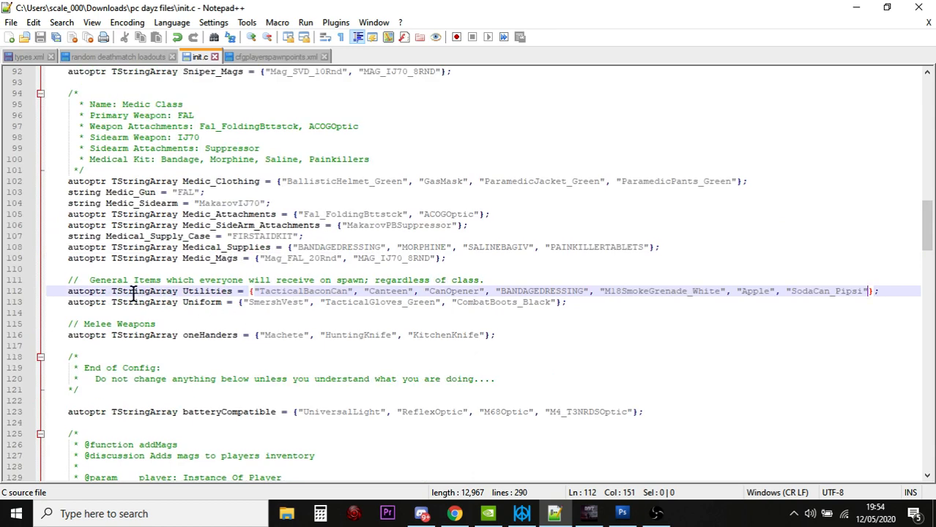
mouse_move(194, 277)
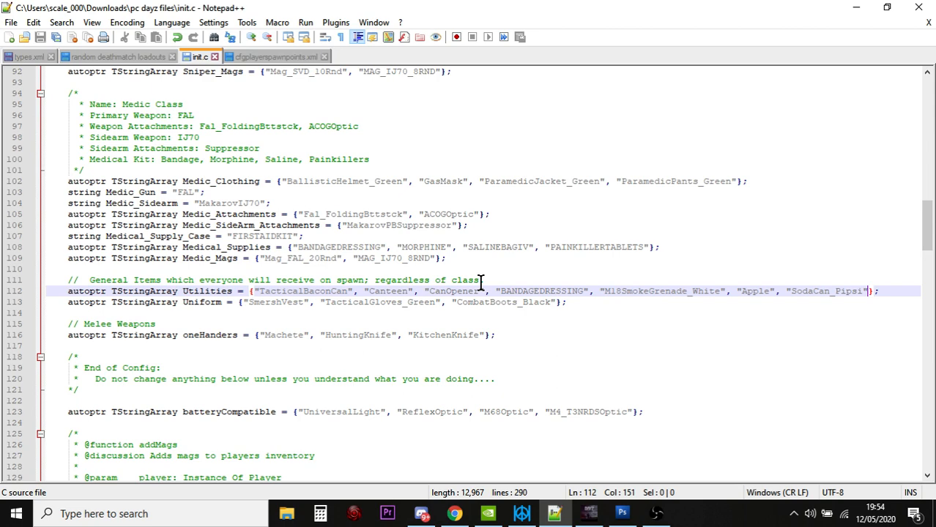
Step: Review init.c's Utilities spawn-item line, then switch to the loadout PSD in Photoshop
click(622, 513)
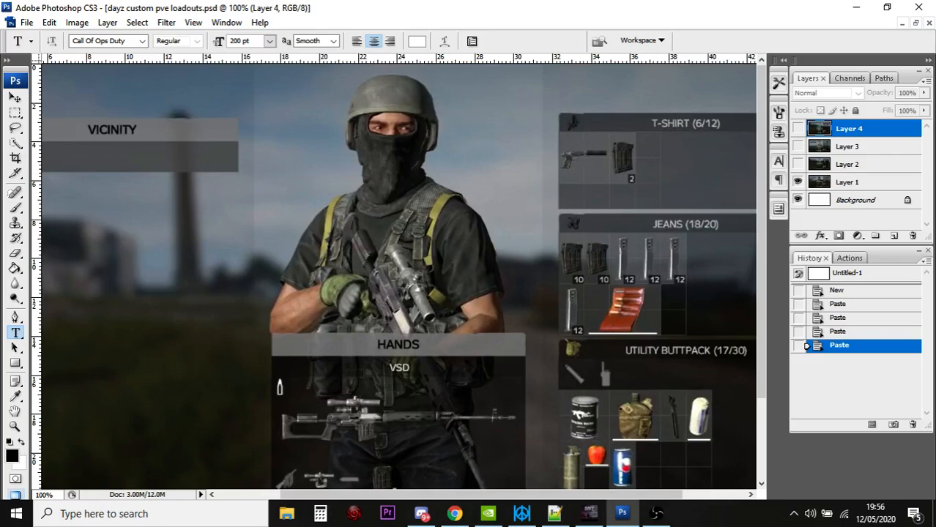